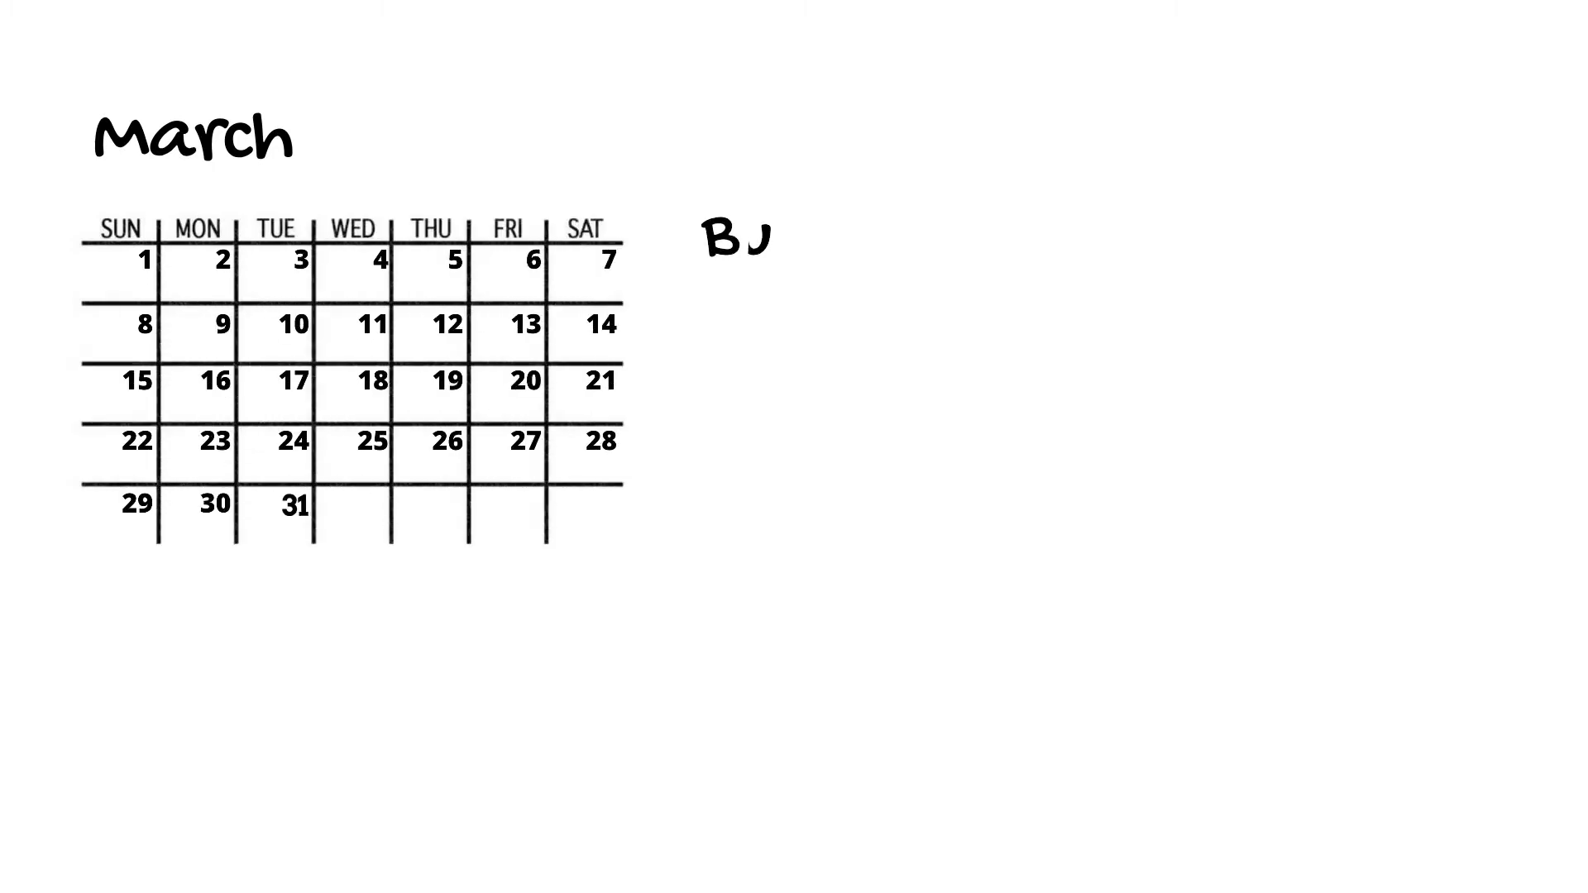
{"action": "type", "text": "Buffer stock can be set in:"}
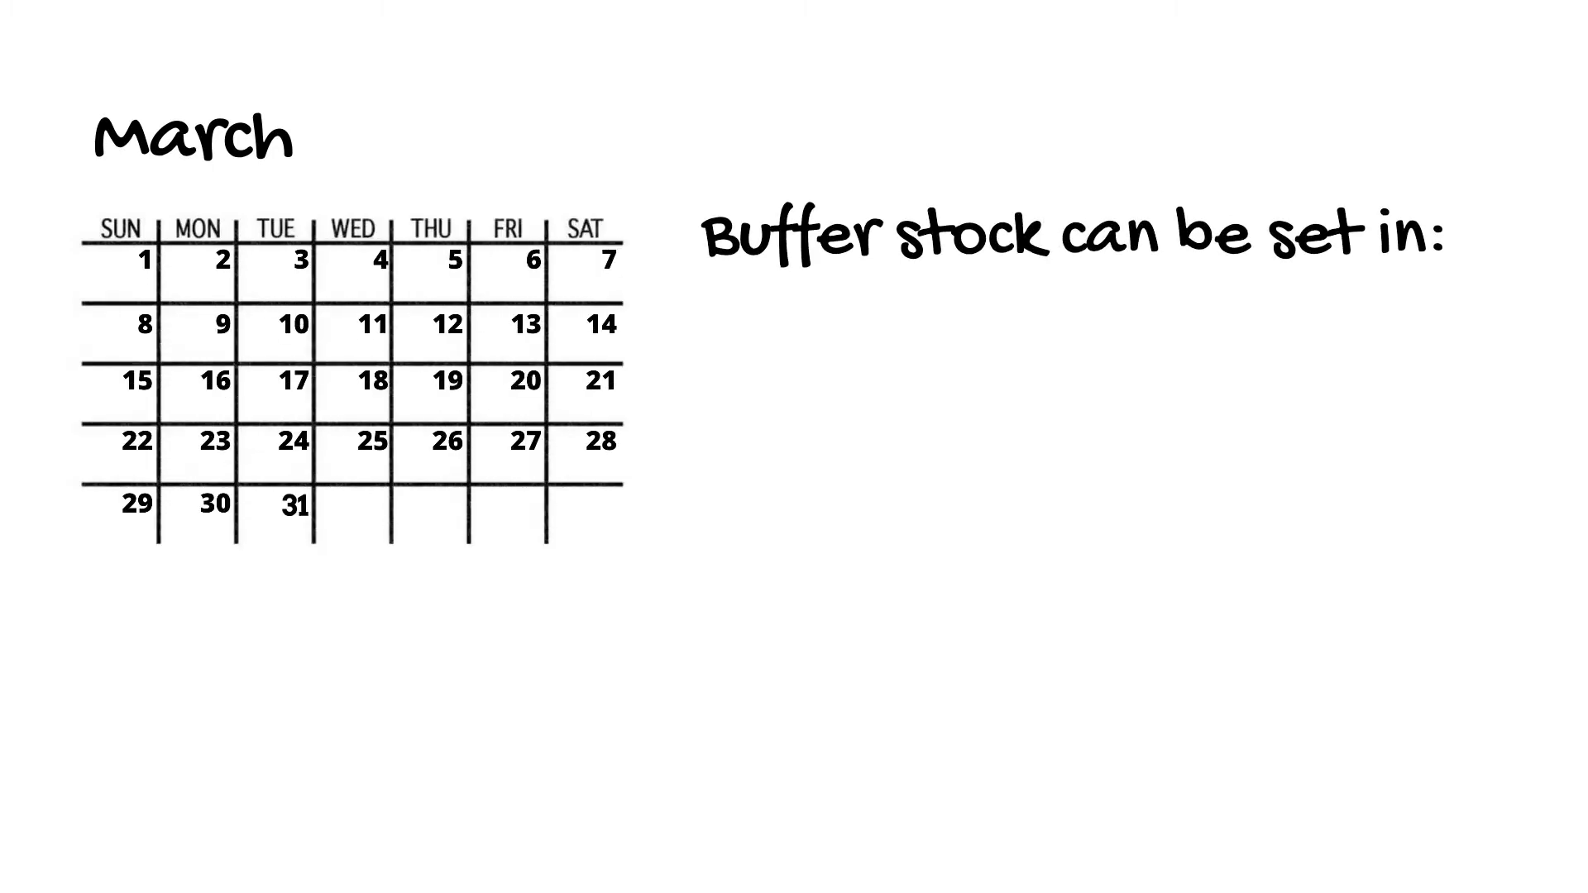